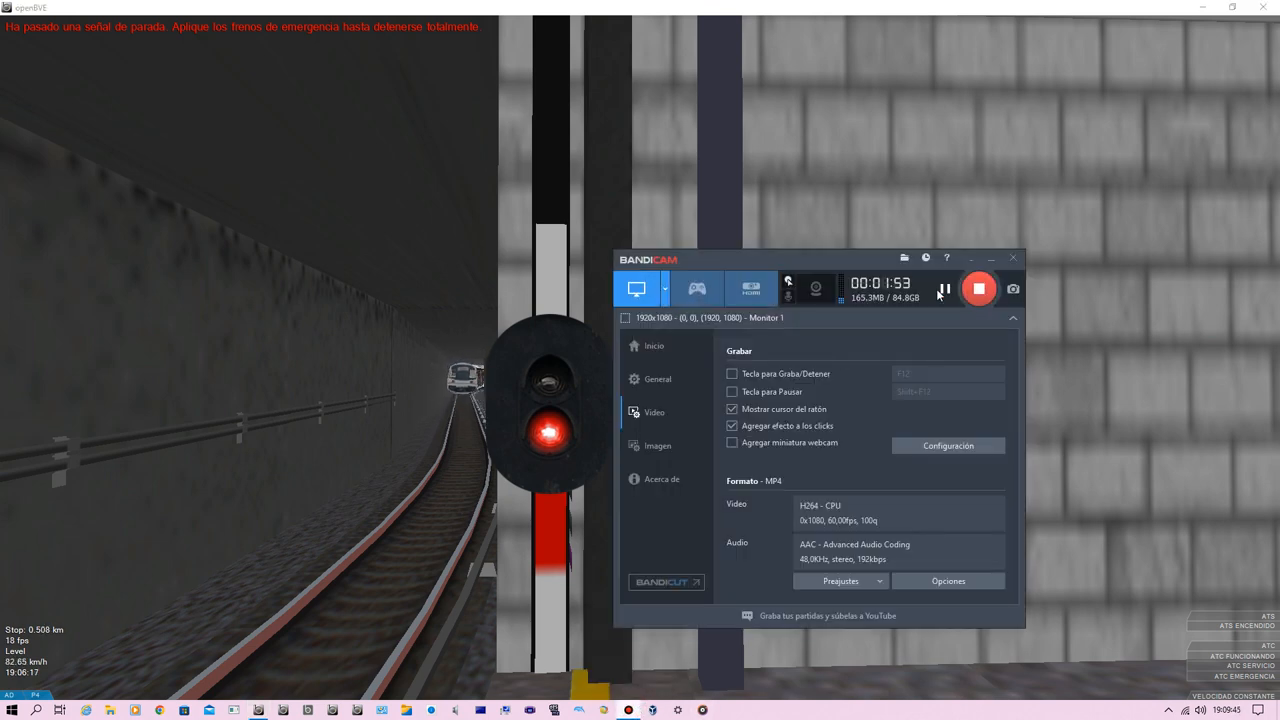
pyautogui.moveTo(944, 288)
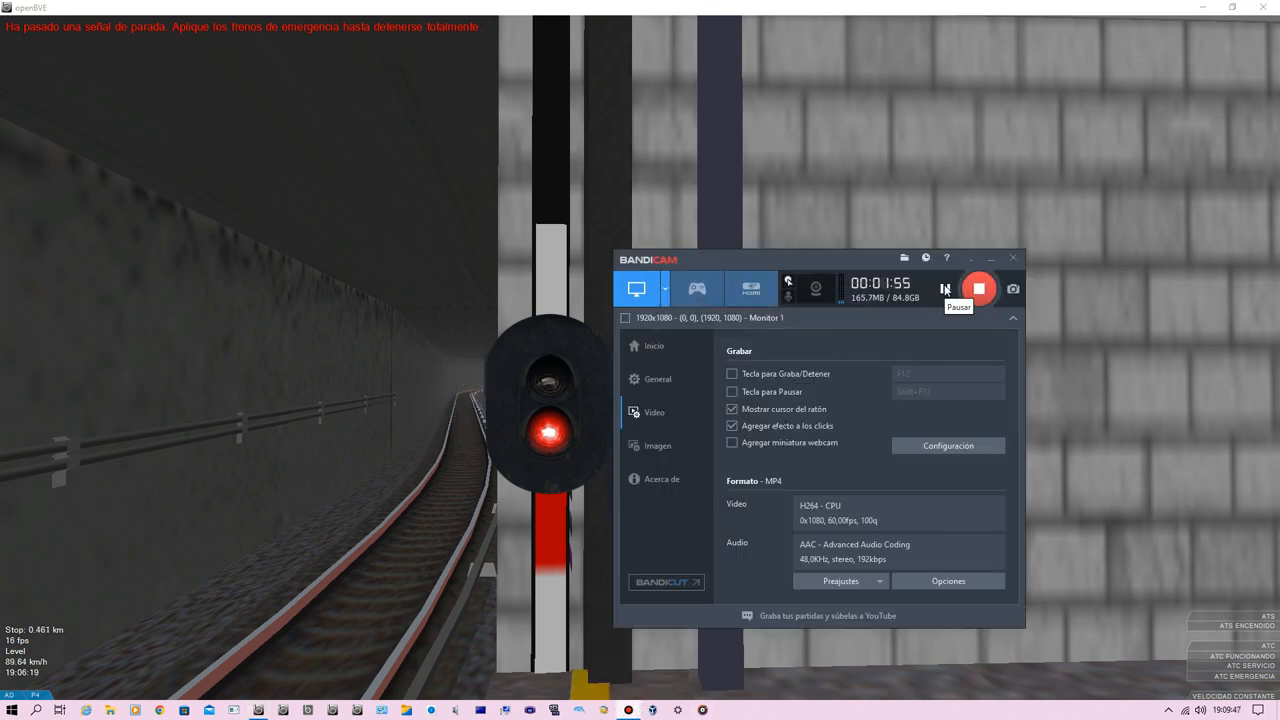